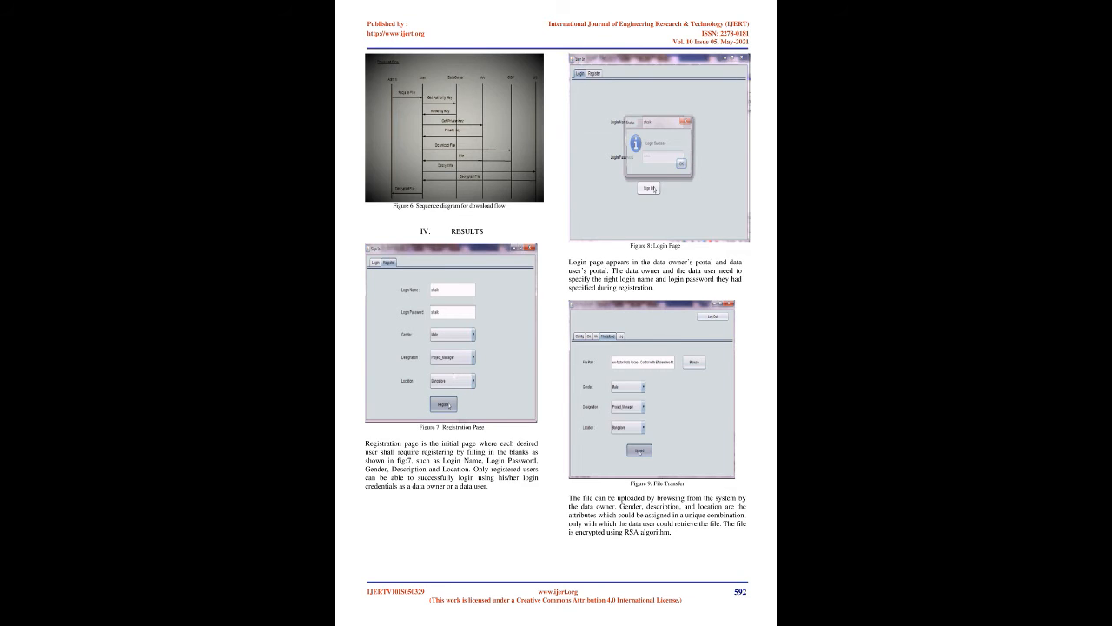
{"action": "scroll", "scroll_direction": "down", "scroll_amount": 3}
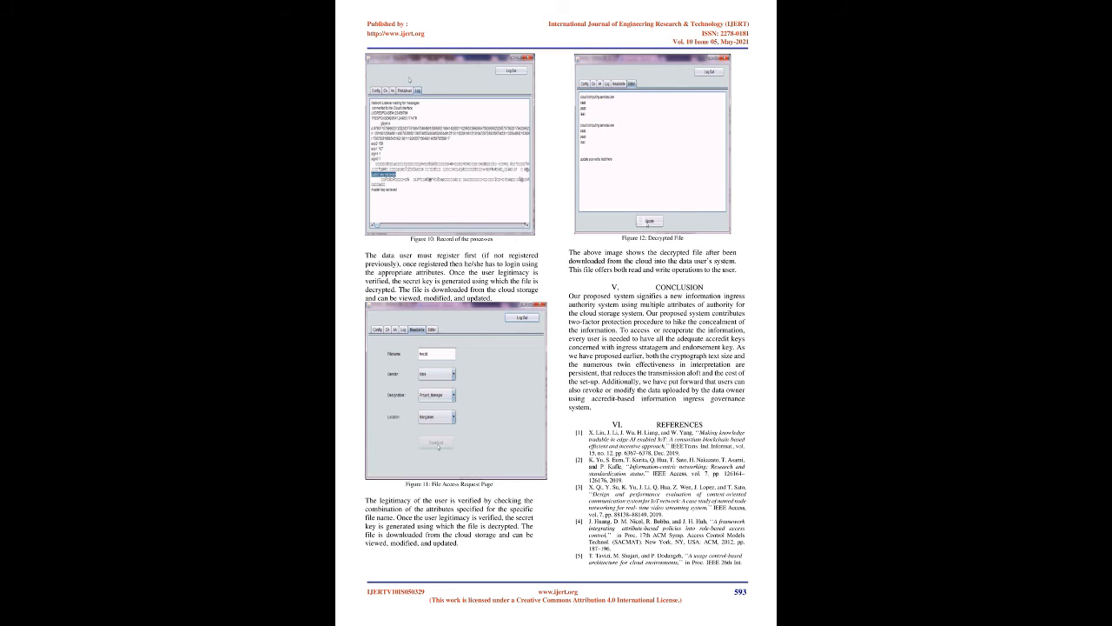